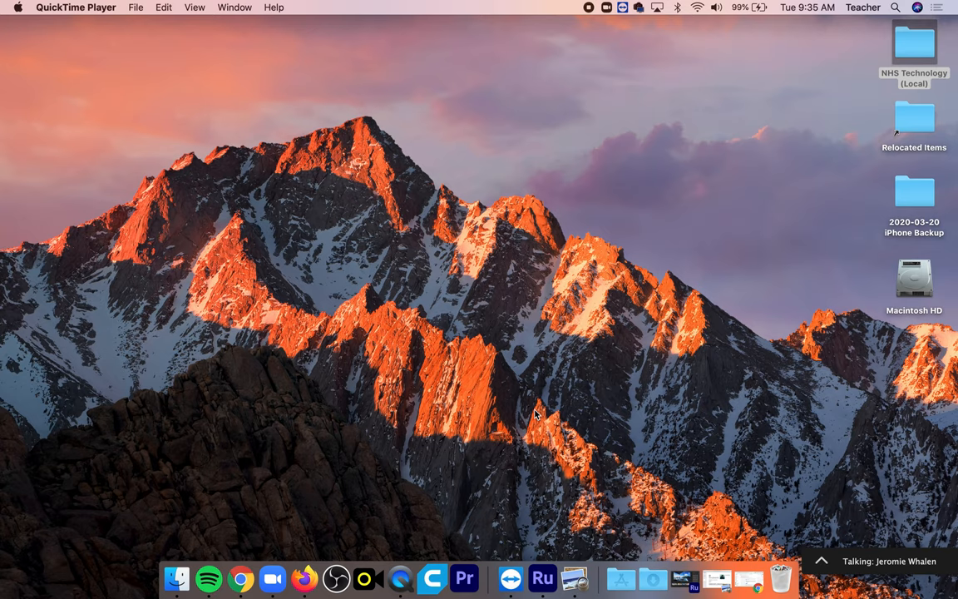
{"action": "mouse_move", "coordinate": [546, 394]}
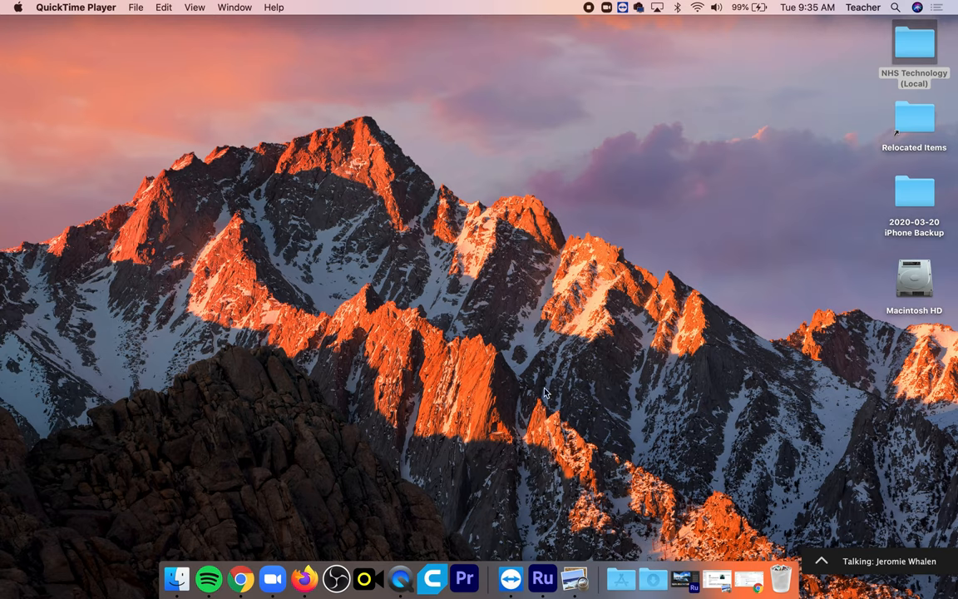
{"action": "mouse_move", "coordinate": [785, 115]}
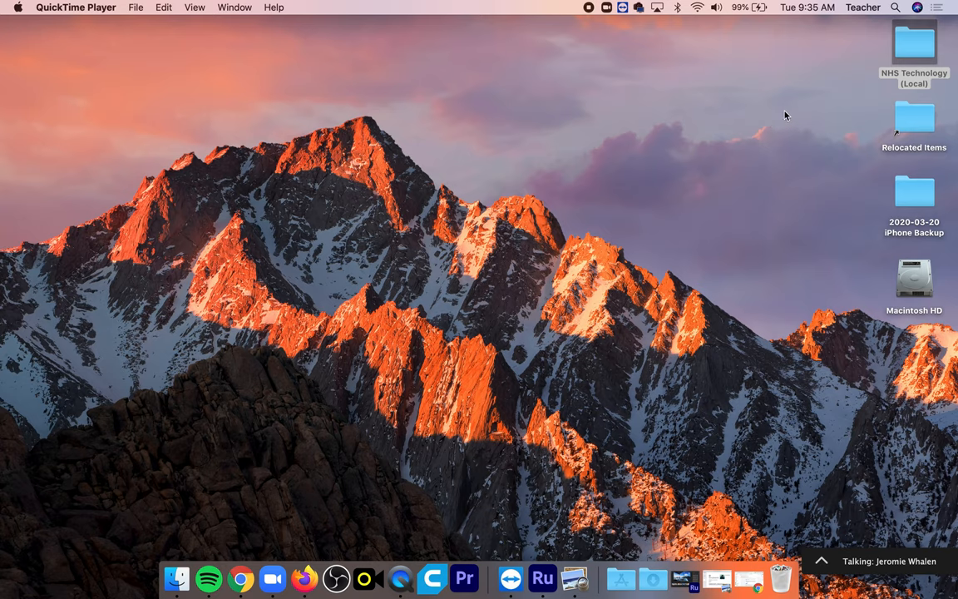
{"action": "mouse_move", "coordinate": [888, 75]}
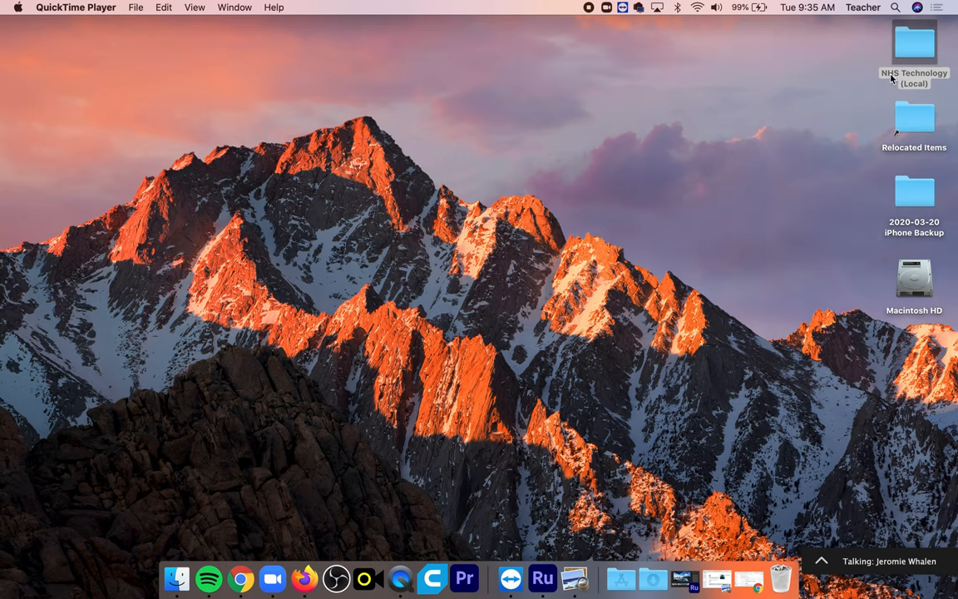
{"action": "mouse_move", "coordinate": [921, 90]}
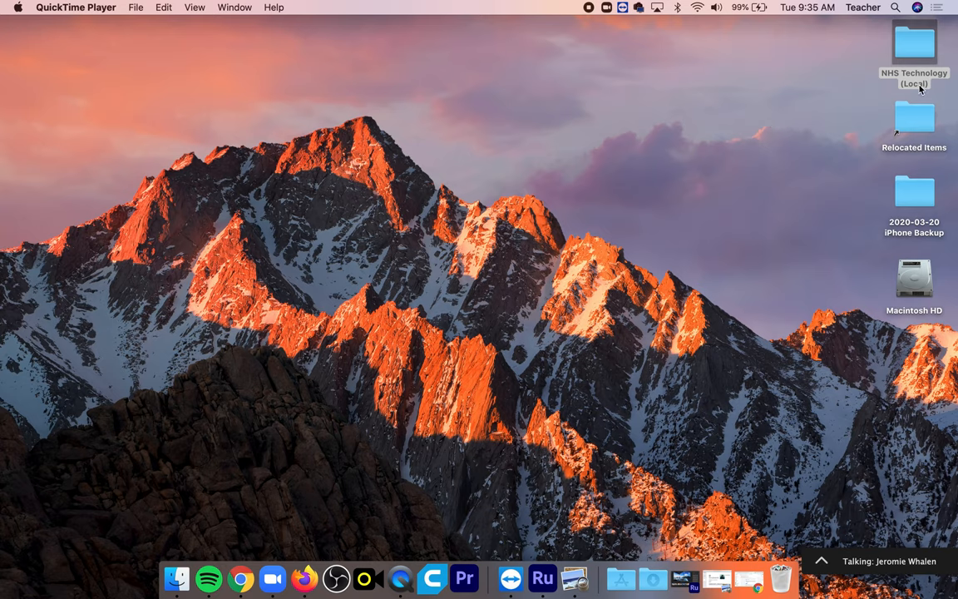
{"action": "mouse_move", "coordinate": [729, 92]}
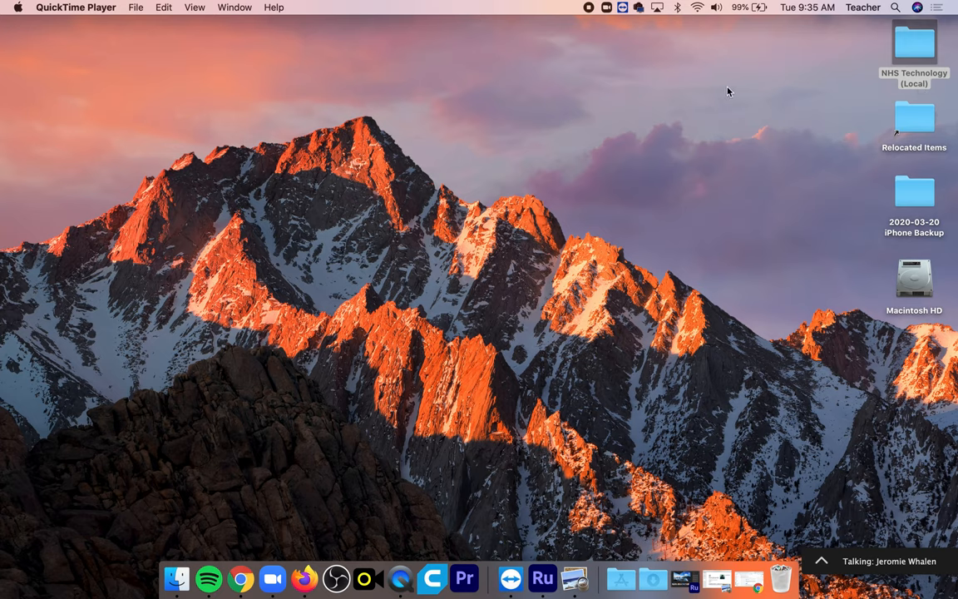
- Open the NHS Technology (Local) desktop folder and move its window toward the screen centre
{"action": "right_click", "coordinate": [729, 92]}
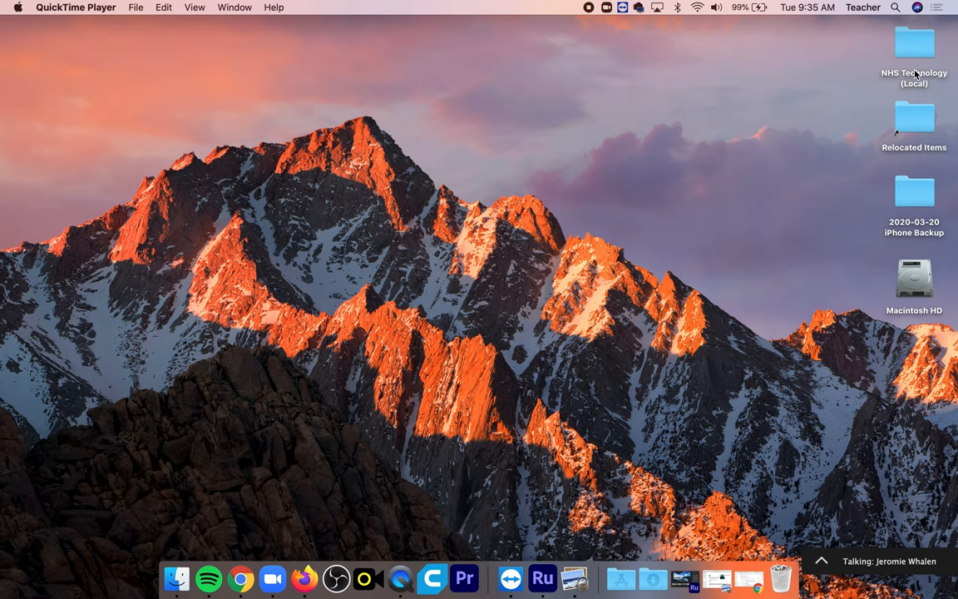
{"action": "left_click", "coordinate": [915, 44]}
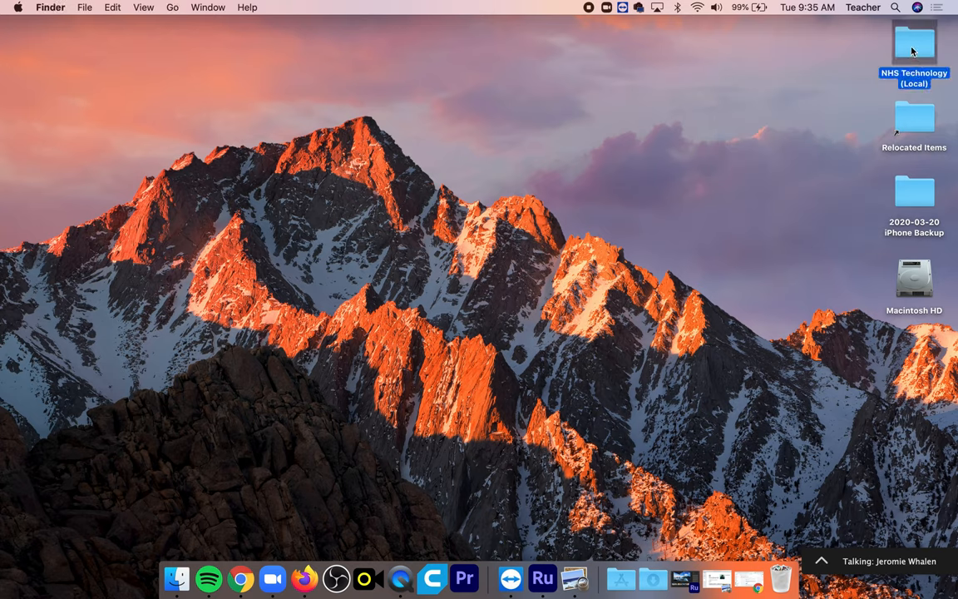
{"action": "right_click", "coordinate": [914, 36]}
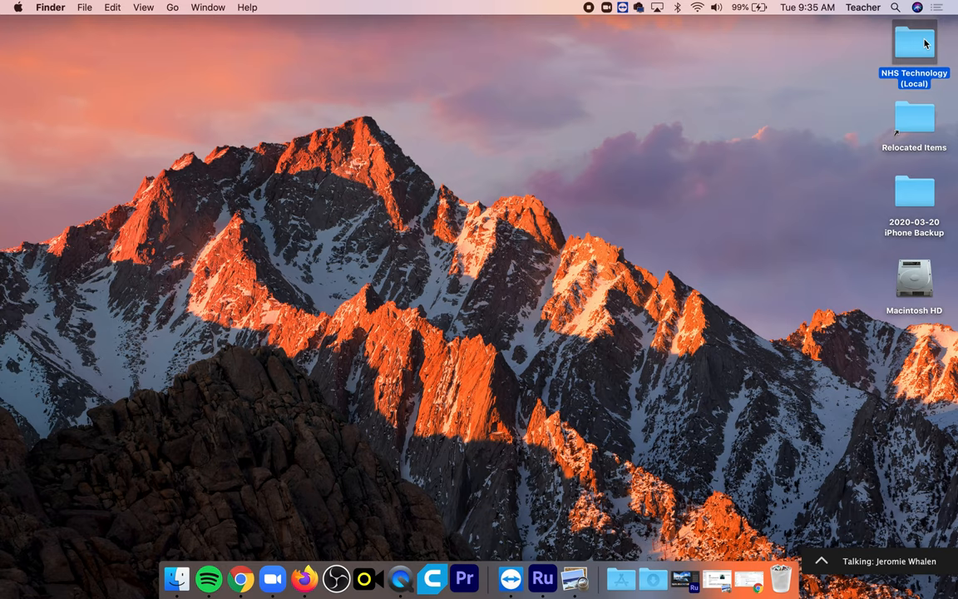
{"action": "mouse_move", "coordinate": [925, 40]}
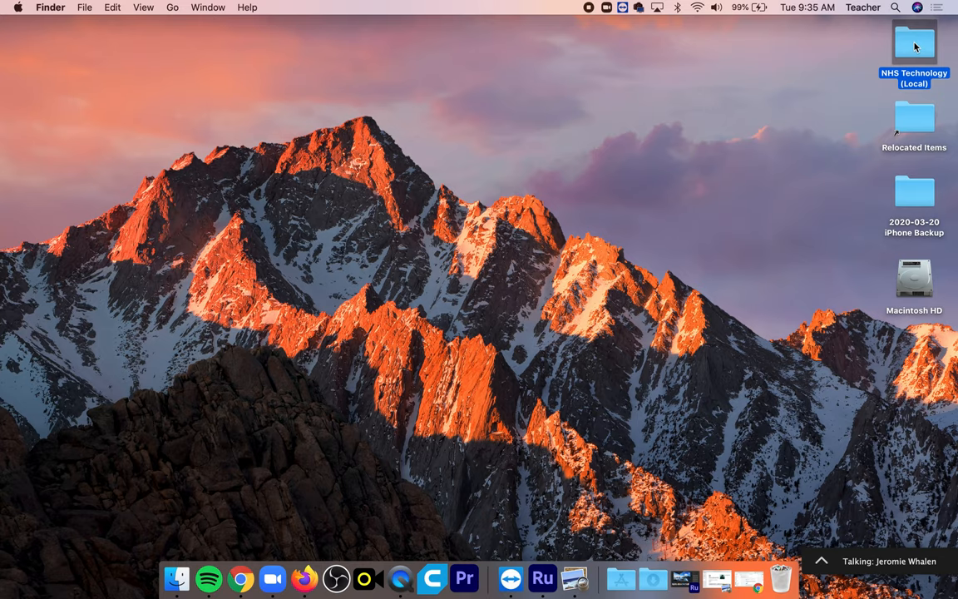
{"action": "double_click", "coordinate": [915, 43]}
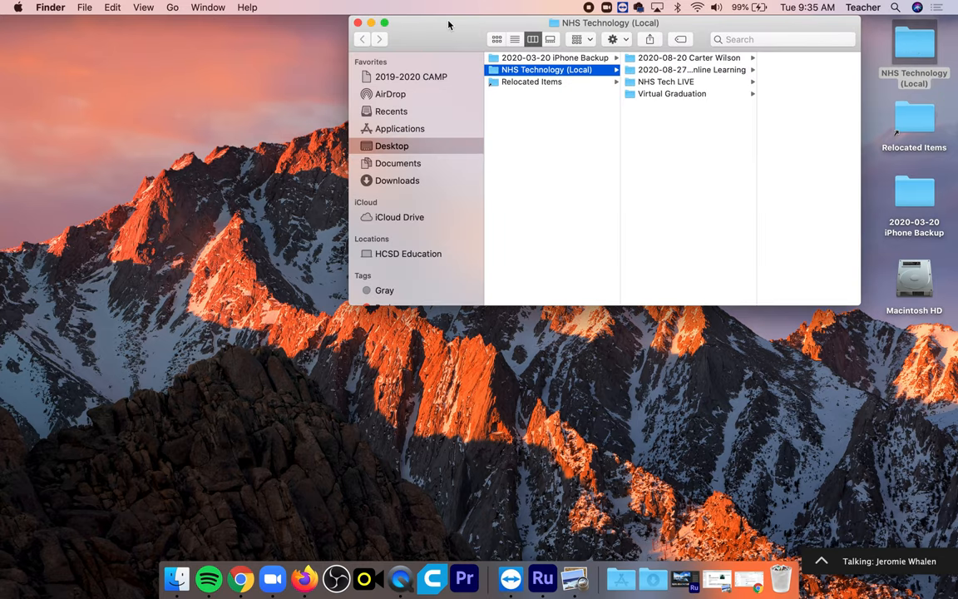
{"action": "left_click_drag", "start_coordinate": [449, 23], "coordinate": [480, 143]}
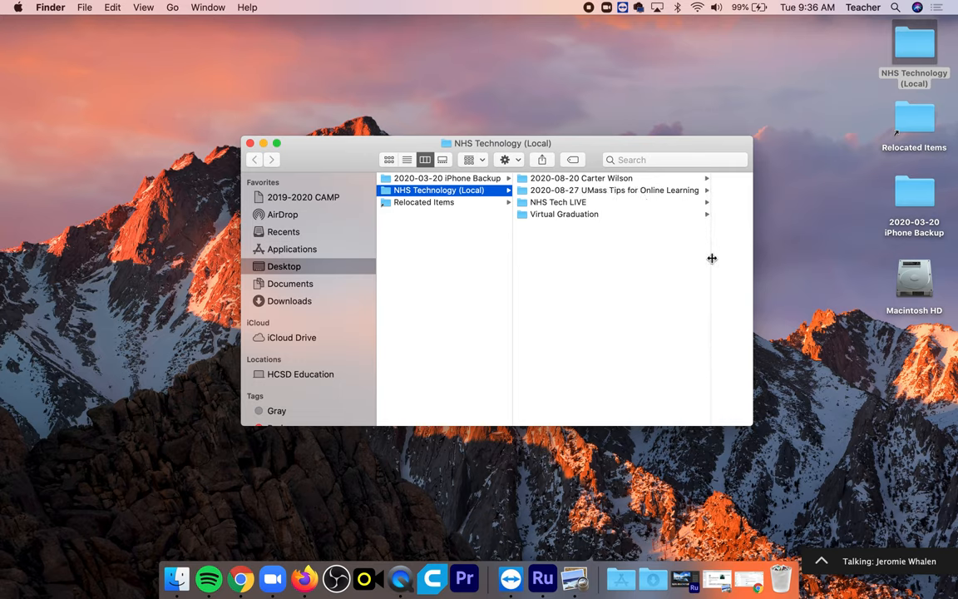
{"action": "mouse_move", "coordinate": [587, 205]}
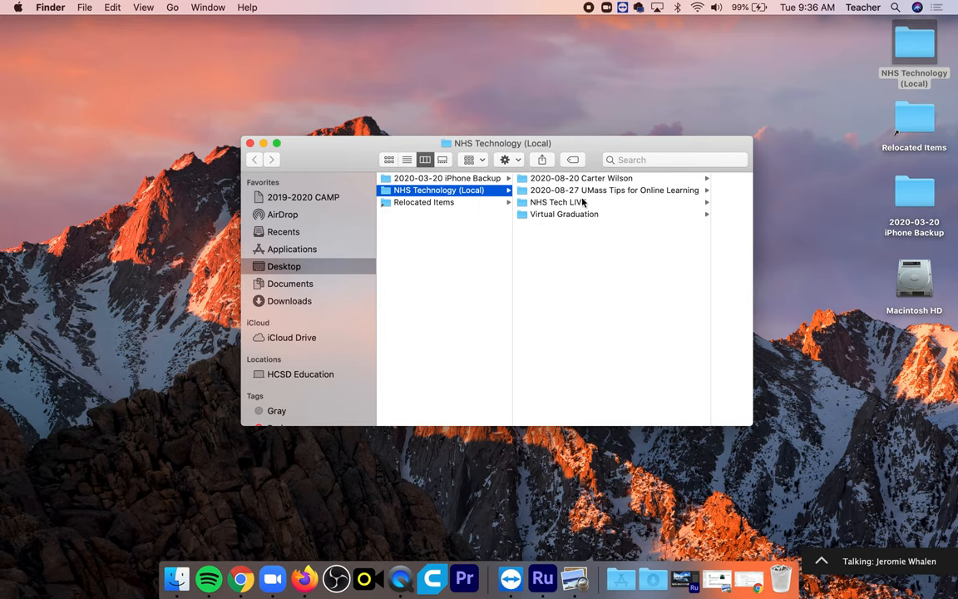
{"action": "mouse_move", "coordinate": [574, 280]}
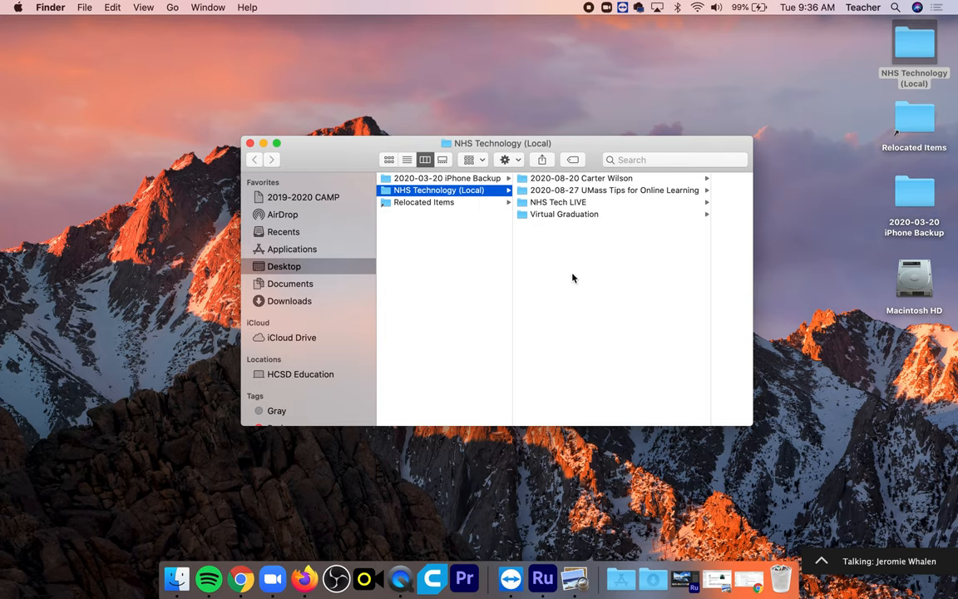
- Create a new folder named '2020-10-27 Castaway Scene (Jeromie Whalen)' inside NHS Technology (Local)
{"action": "right_click", "coordinate": [572, 276]}
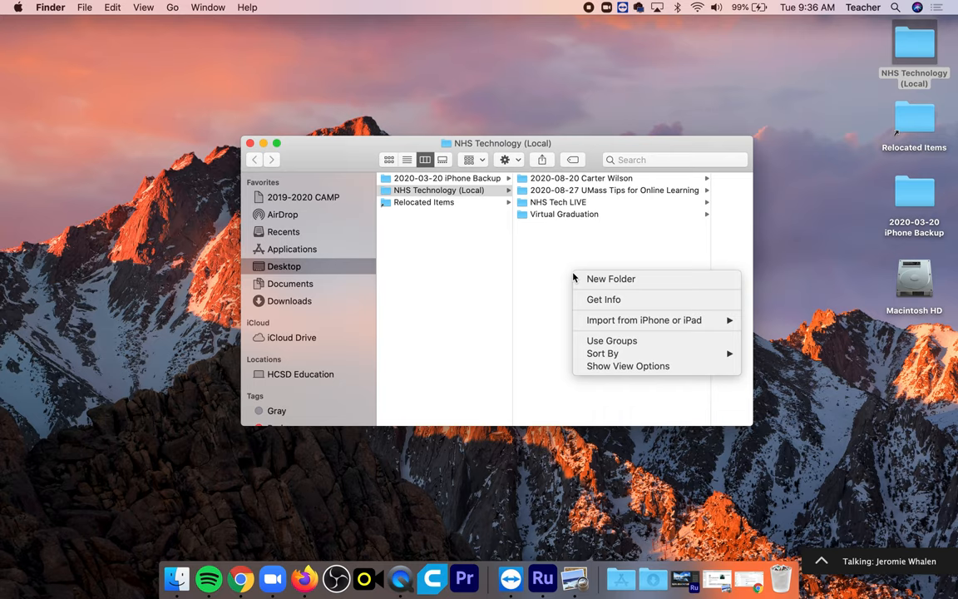
{"action": "left_click", "coordinate": [606, 287]}
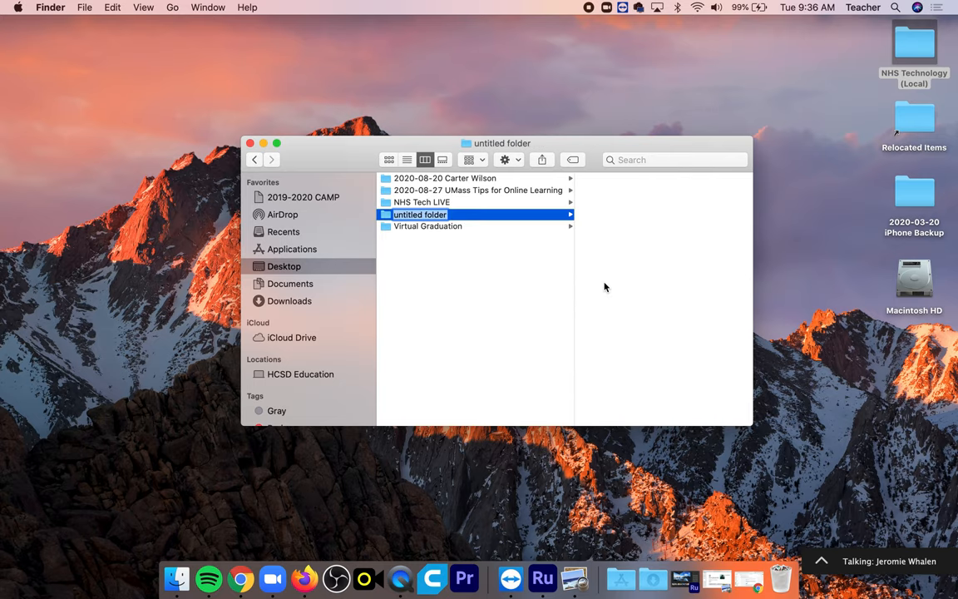
{"action": "type", "text": "2020"}
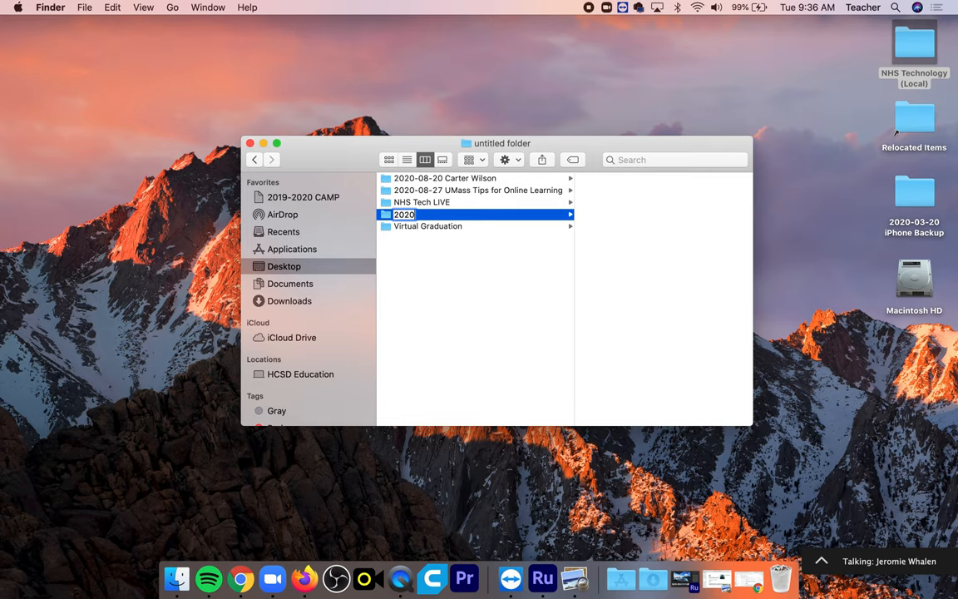
{"action": "type", "text": "-"}
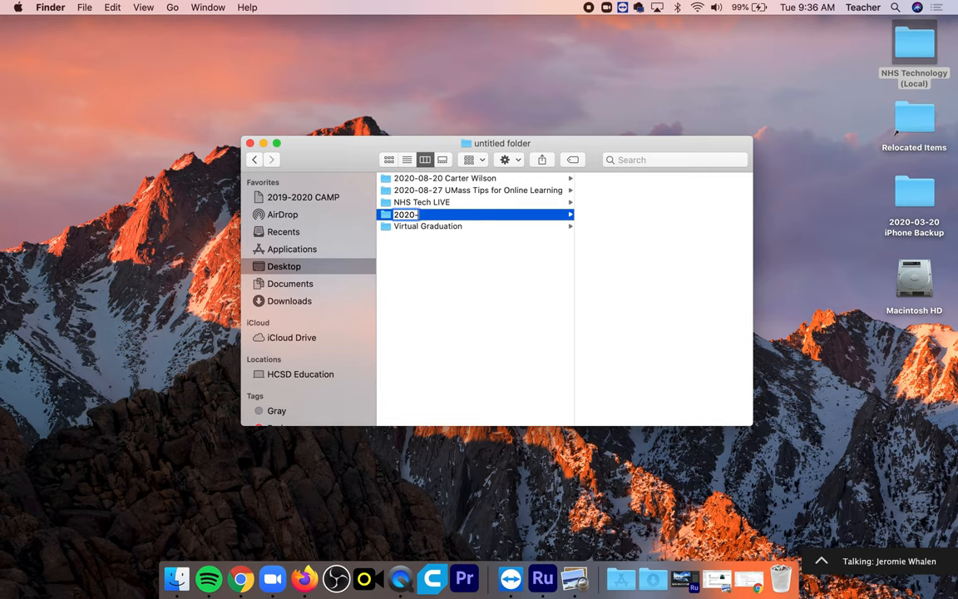
{"action": "type", "text": "10"}
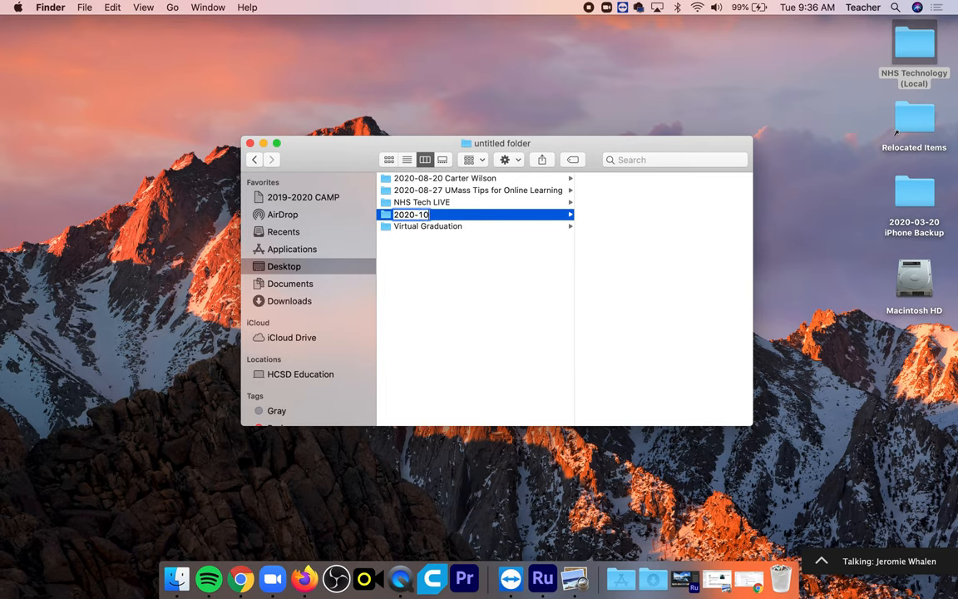
{"action": "type", "text": "-"}
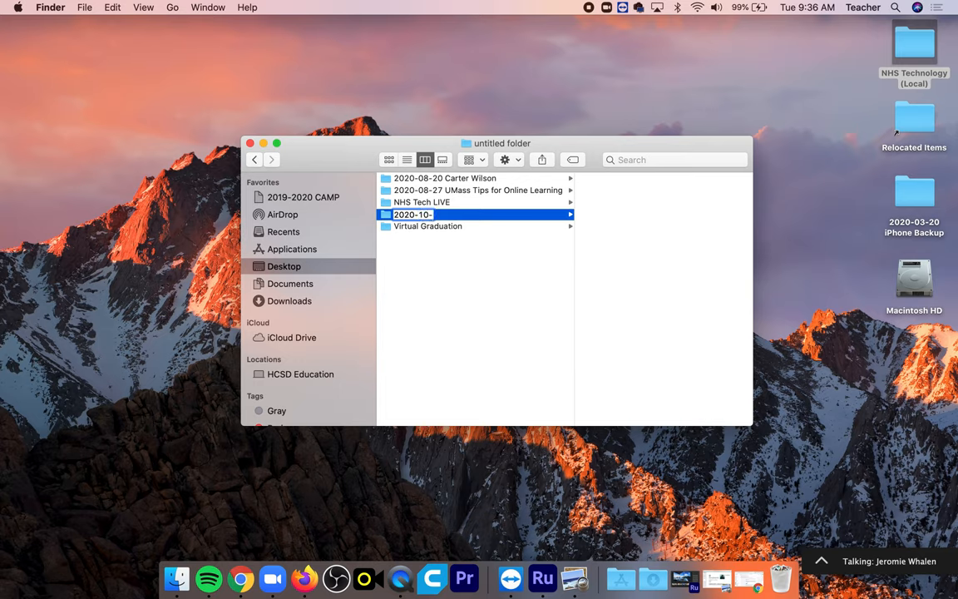
{"action": "type", "text": "27 Castaway Scene"}
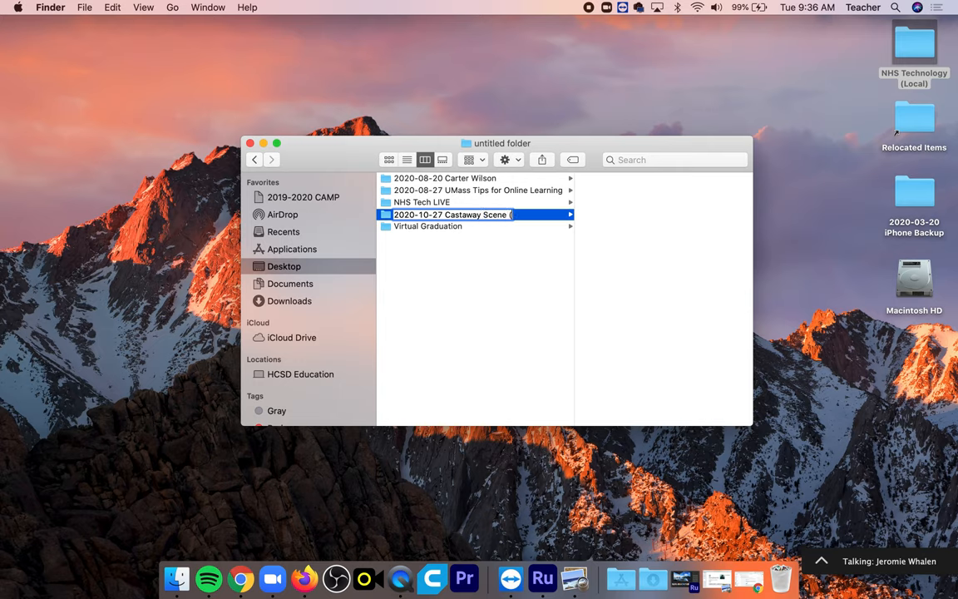
{"action": "type", "text": "(Jeromie Whalen"}
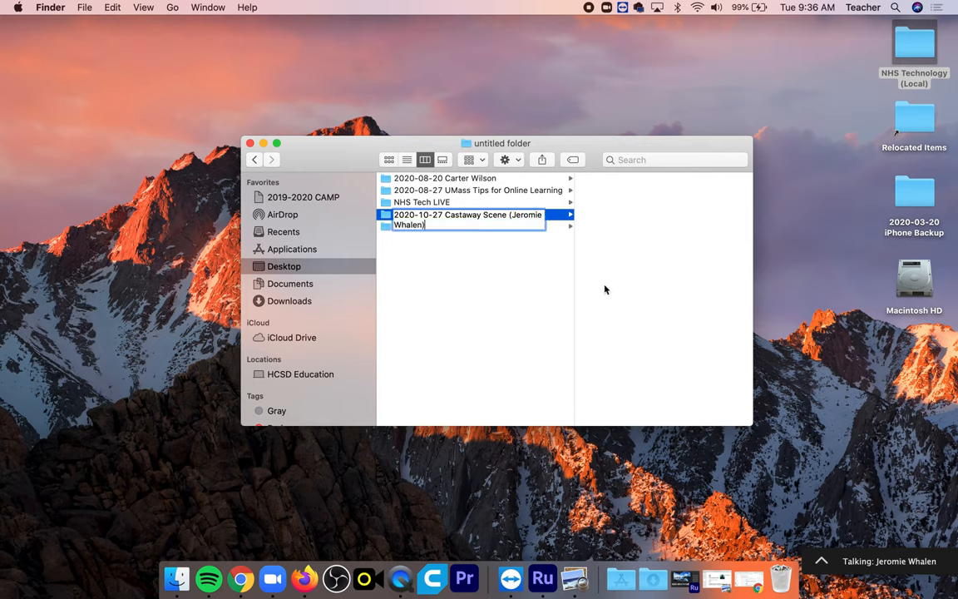
{"action": "key", "text": "Return"}
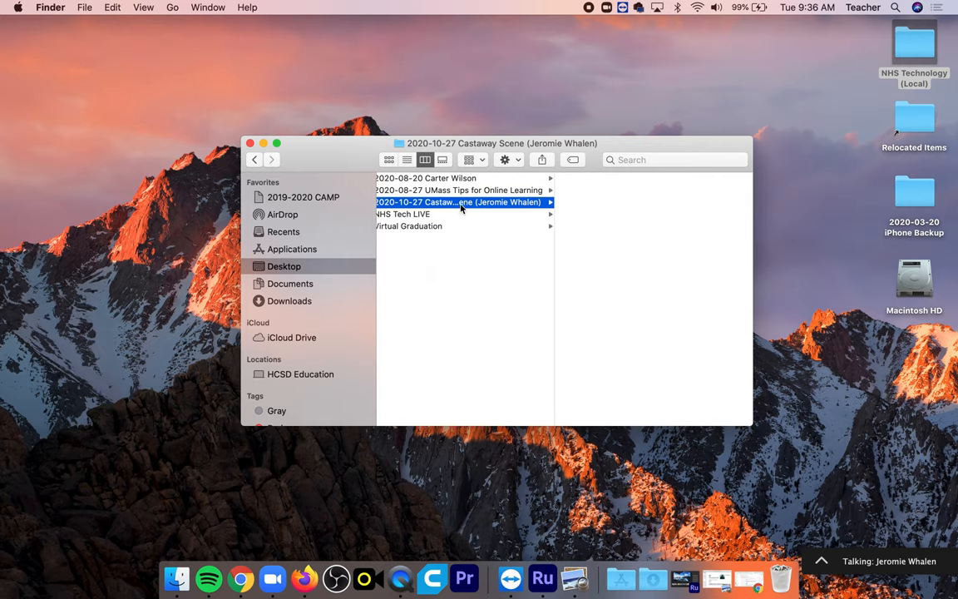
{"action": "mouse_move", "coordinate": [626, 220]}
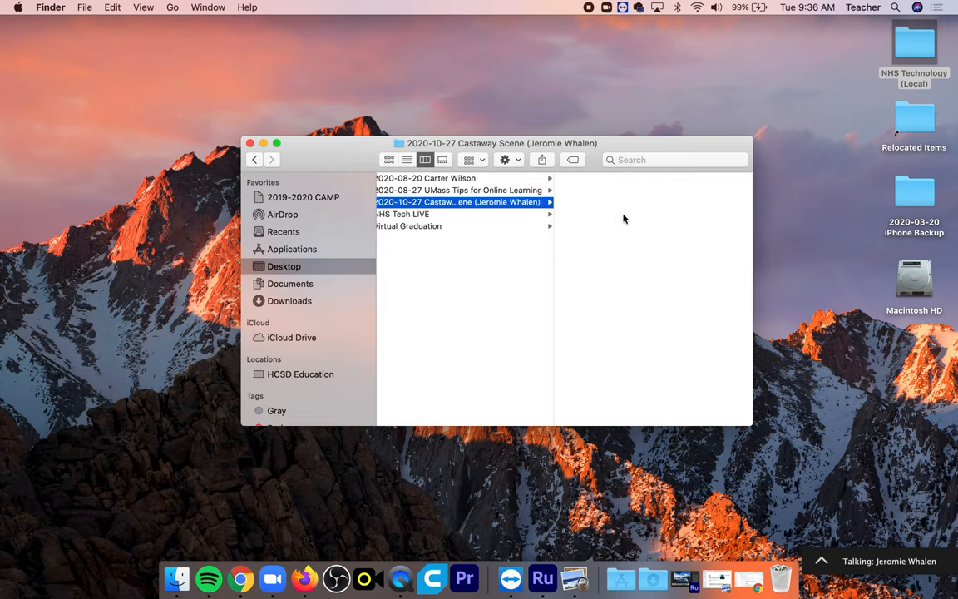
{"action": "mouse_move", "coordinate": [386, 156]}
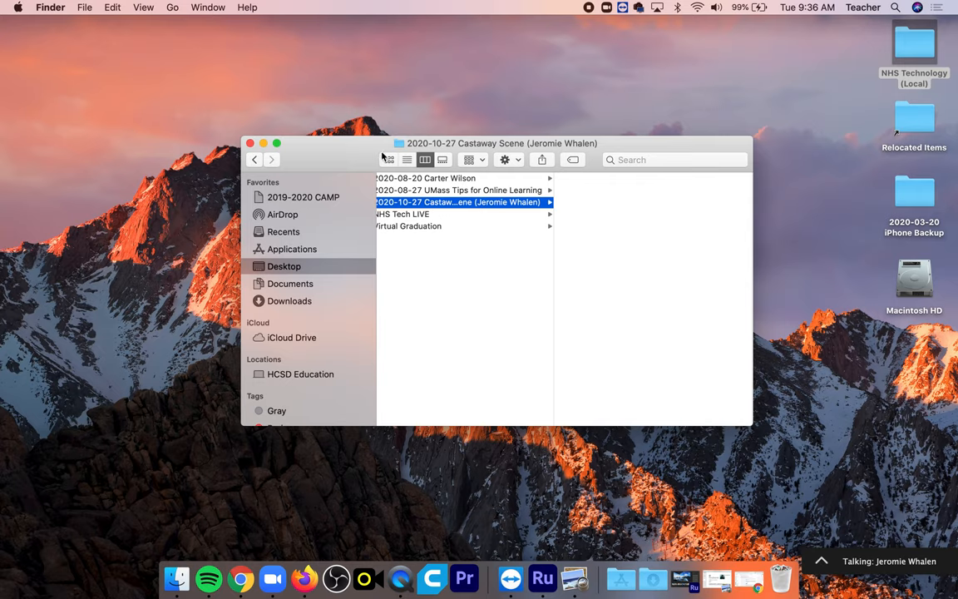
- Show NHS Technology (Local) in List view with the new Castaway Scene folder visible
{"action": "left_click", "coordinate": [388, 159]}
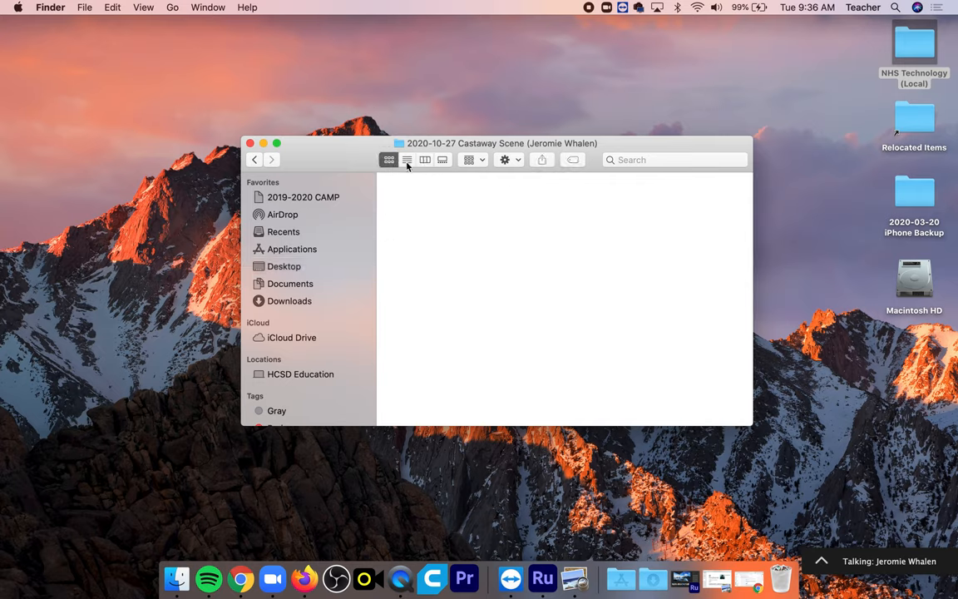
{"action": "left_click", "coordinate": [406, 160]}
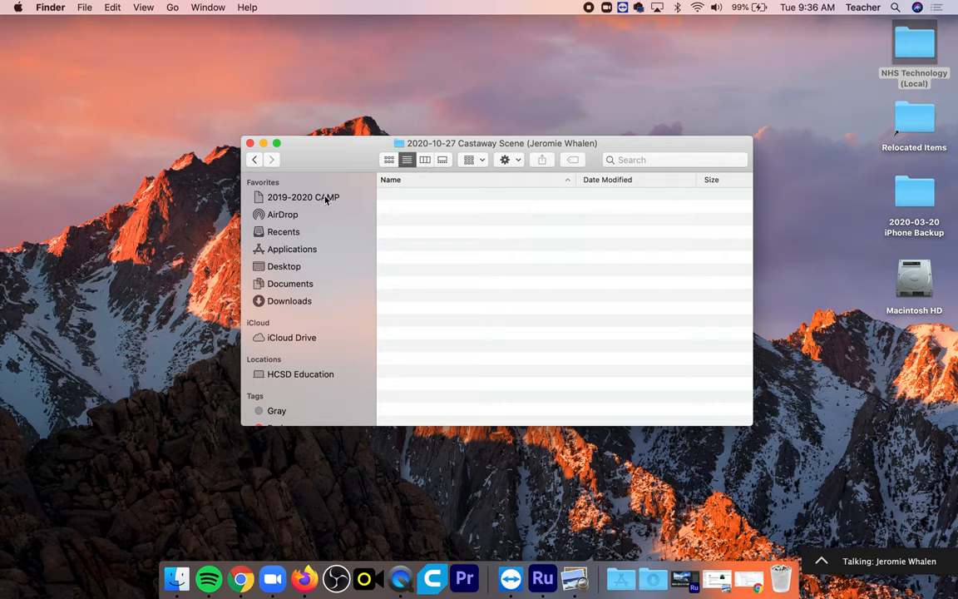
{"action": "left_click", "coordinate": [283, 266]}
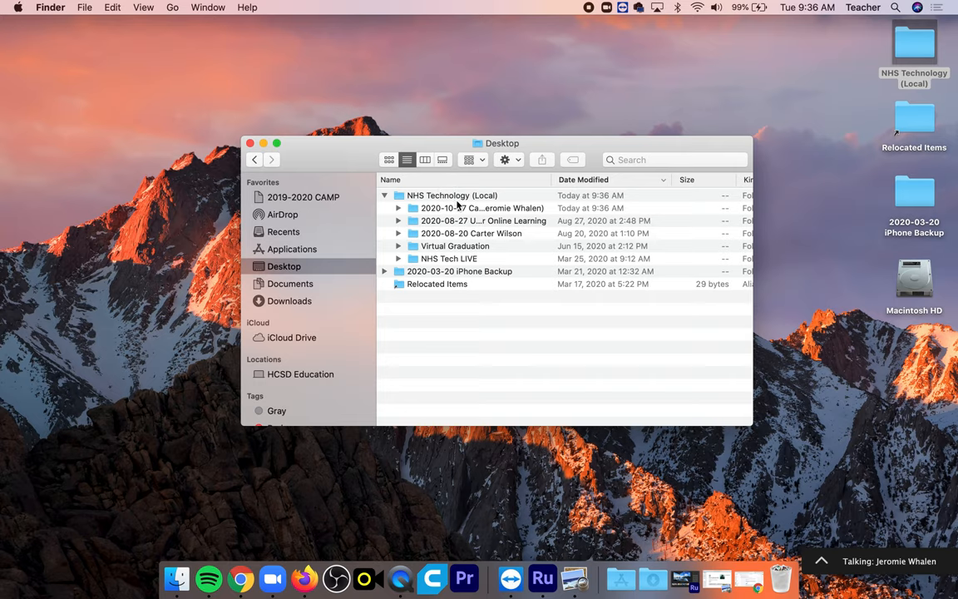
{"action": "double_click", "coordinate": [451, 195]}
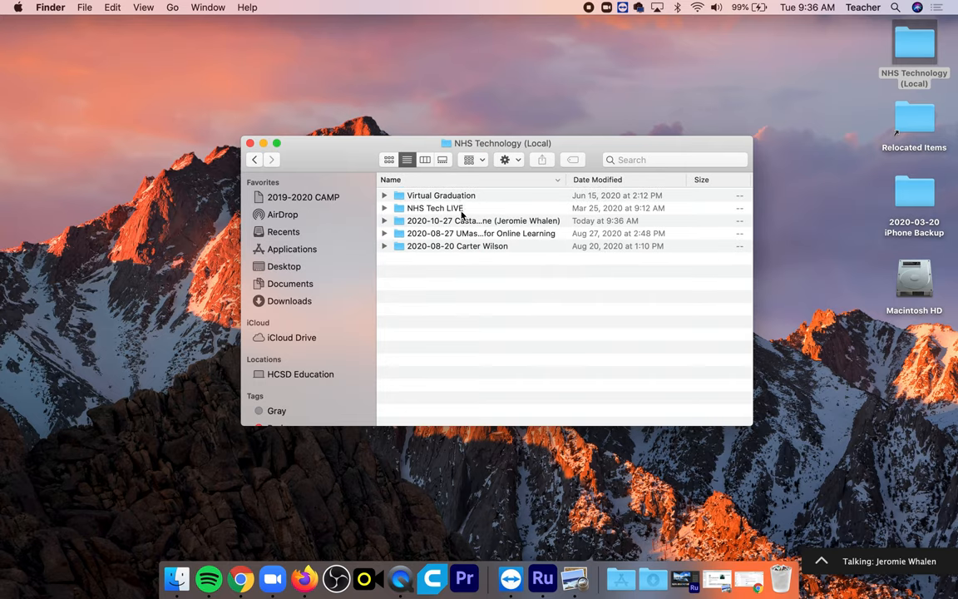
{"action": "mouse_move", "coordinate": [505, 226]}
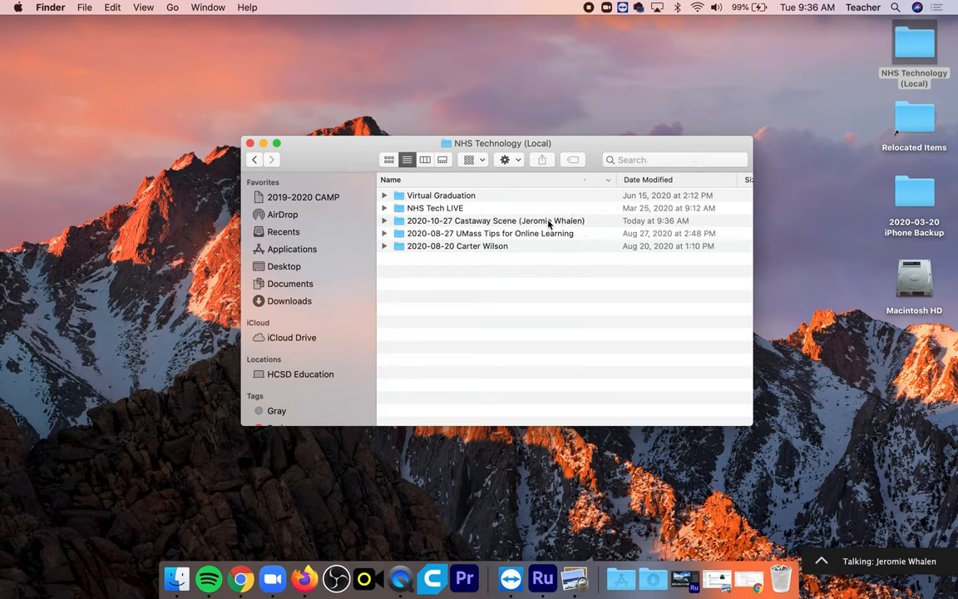
- Create Audio, Video and Media subfolders inside the Castaway Scene project folder
{"action": "right_click", "coordinate": [541, 258]}
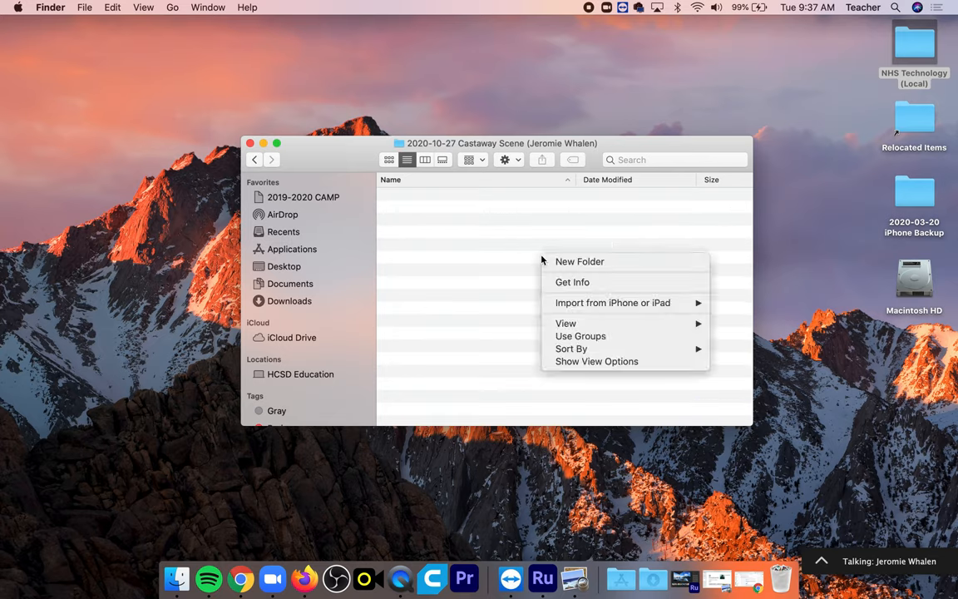
{"action": "left_click", "coordinate": [579, 262]}
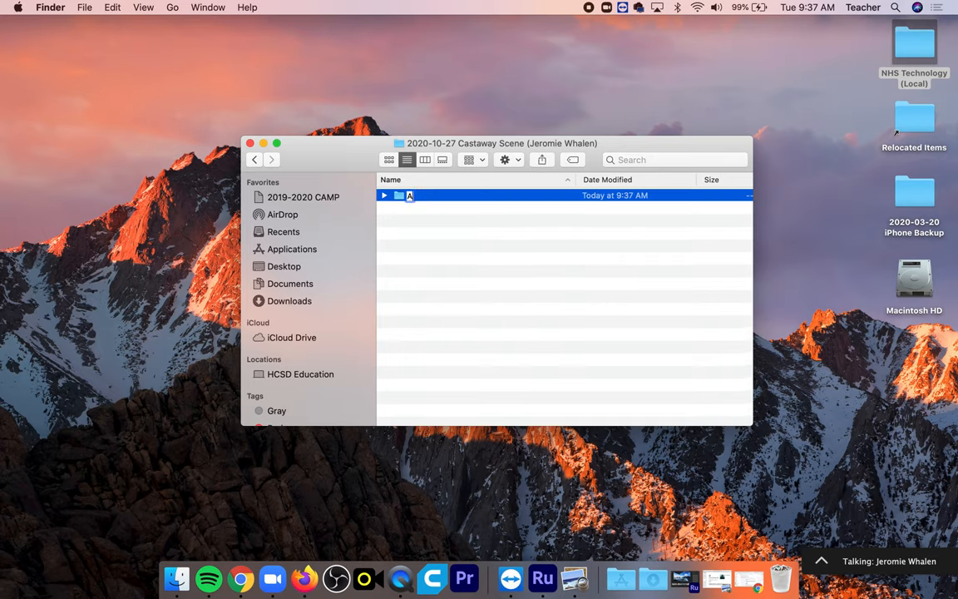
{"action": "type", "text": "udio"}
{"action": "type", "text": "Video"}
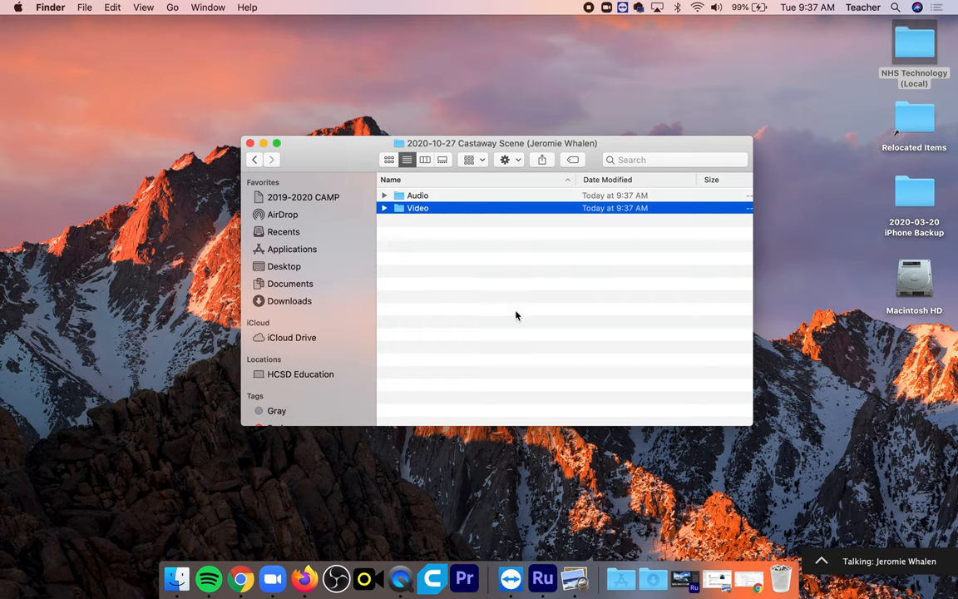
{"action": "mouse_move", "coordinate": [490, 286]}
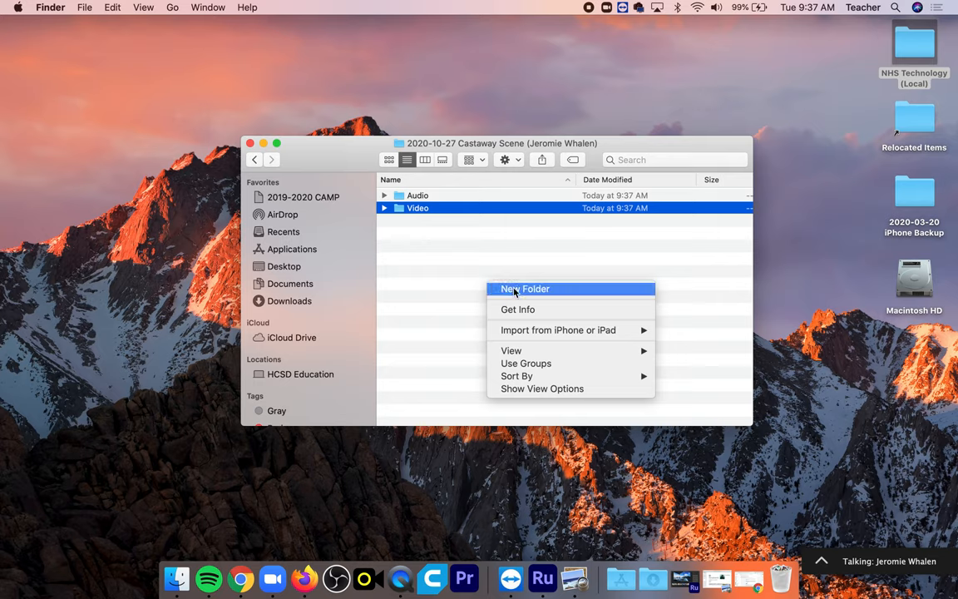
{"action": "left_click", "coordinate": [525, 289]}
{"action": "type", "text": "Media"}
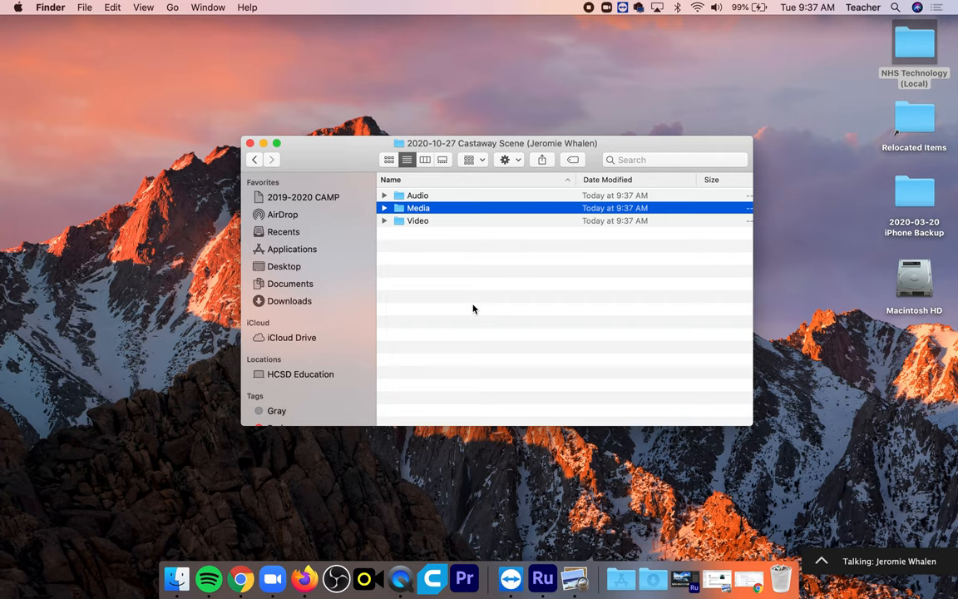
- Add Project Files and Finished Videos subfolders to the Castaway Scene folder
{"action": "right_click", "coordinate": [474, 308]}
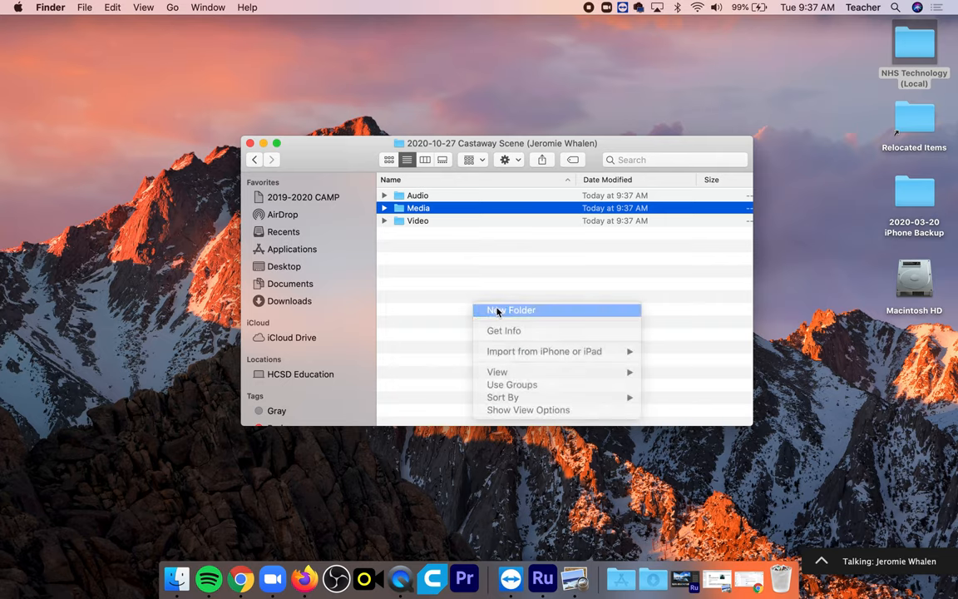
{"action": "left_click", "coordinate": [511, 309]}
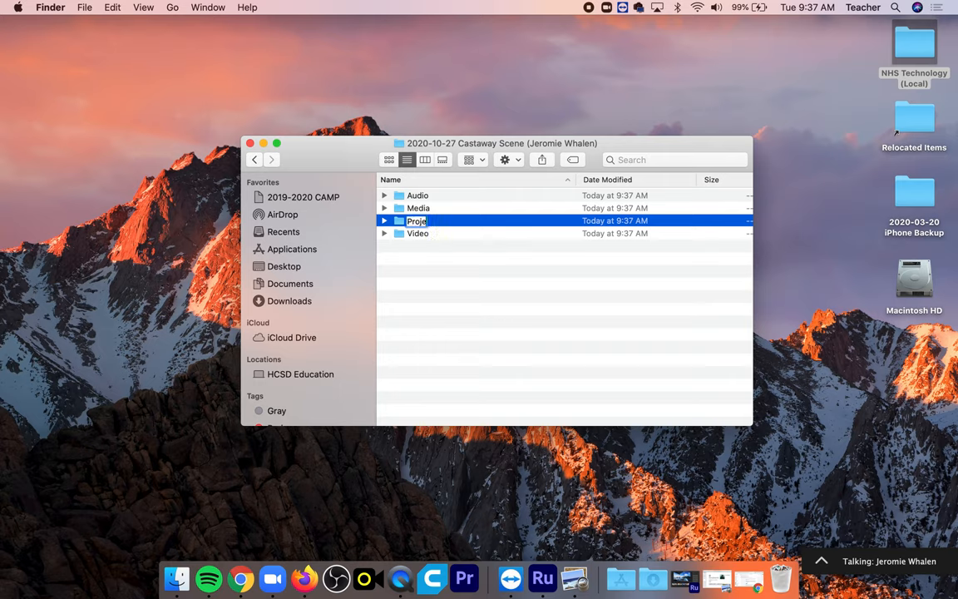
{"action": "type", "text": "Project Files"}
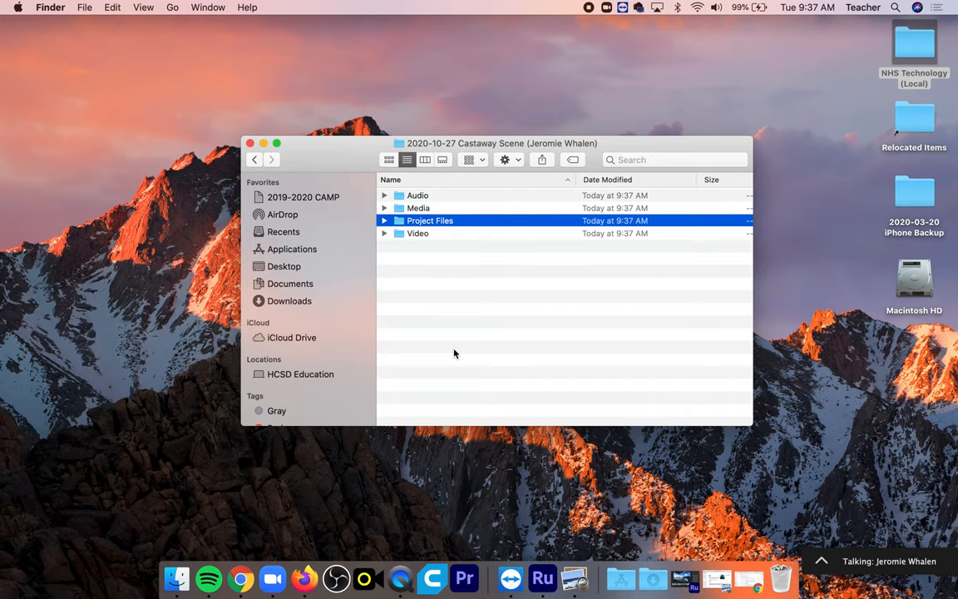
{"action": "right_click", "coordinate": [456, 353]}
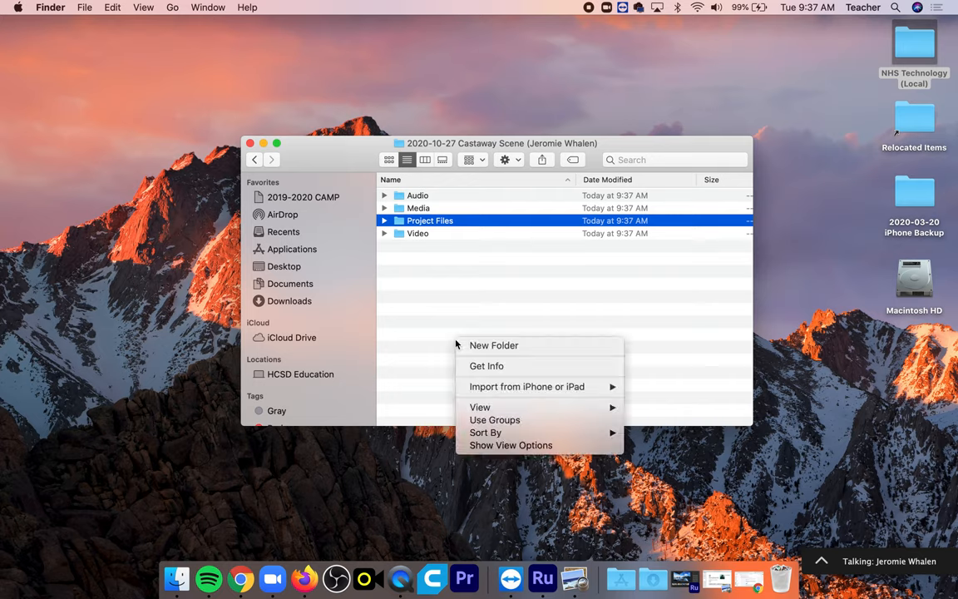
{"action": "left_click", "coordinate": [493, 345]}
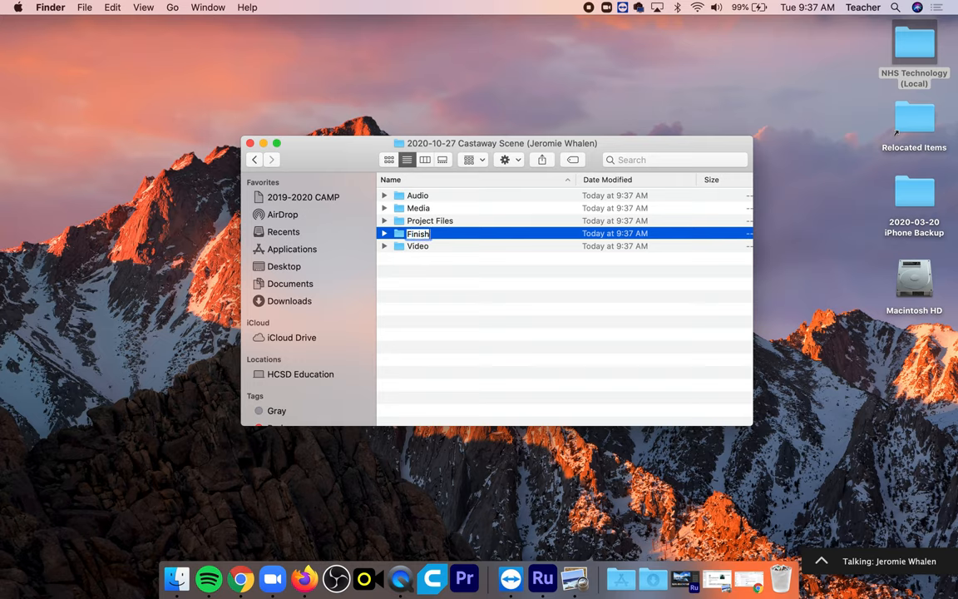
{"action": "type", "text": "Finished Videos"}
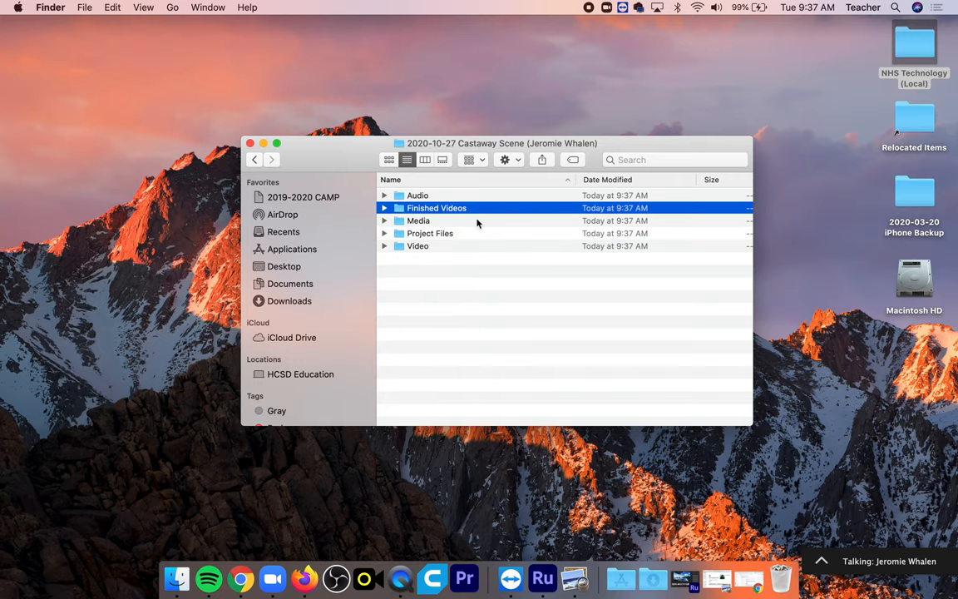
{"action": "mouse_move", "coordinate": [442, 208]}
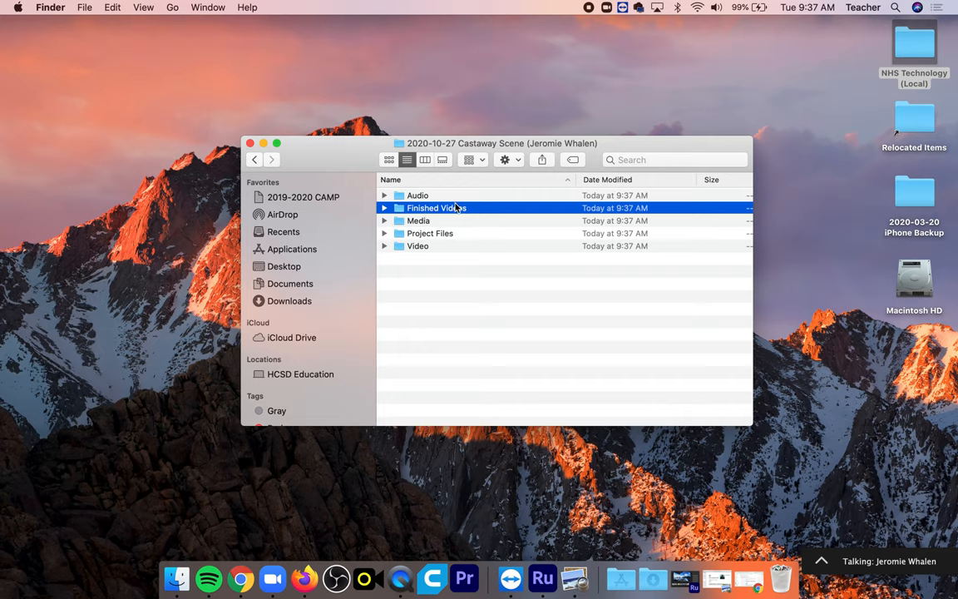
{"action": "mouse_move", "coordinate": [444, 253]}
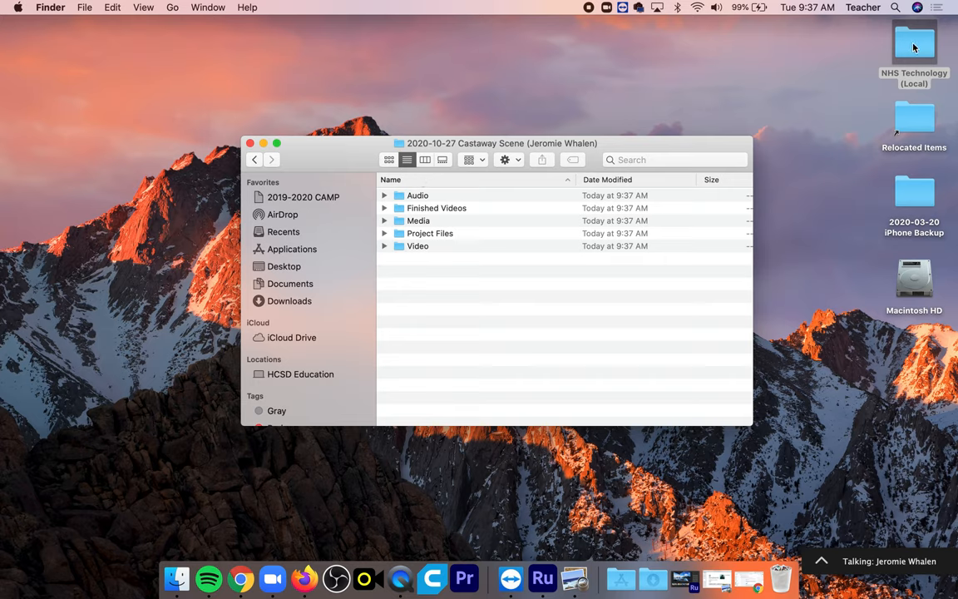
{"action": "left_click", "coordinate": [255, 160]}
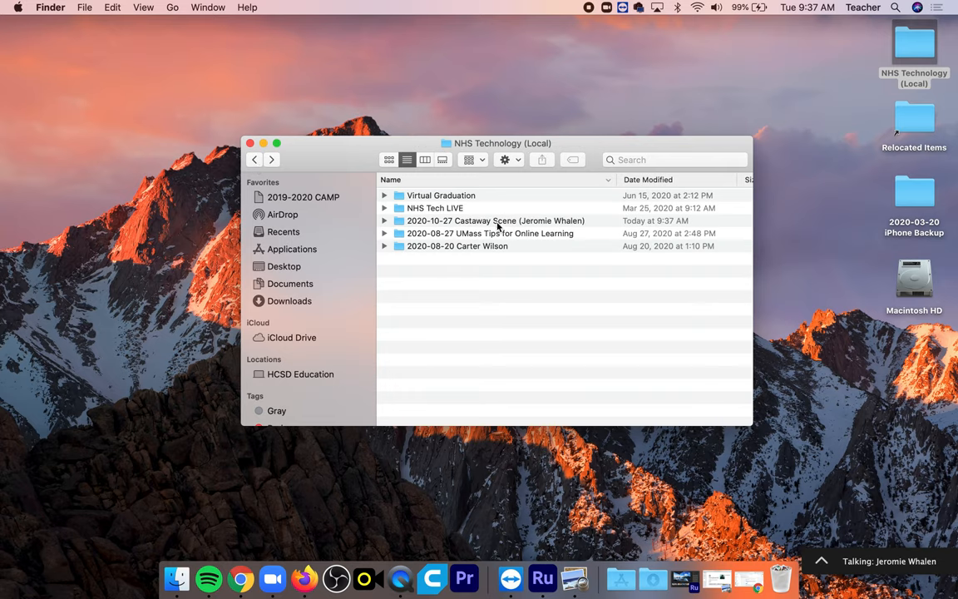
{"action": "left_click", "coordinate": [496, 219]}
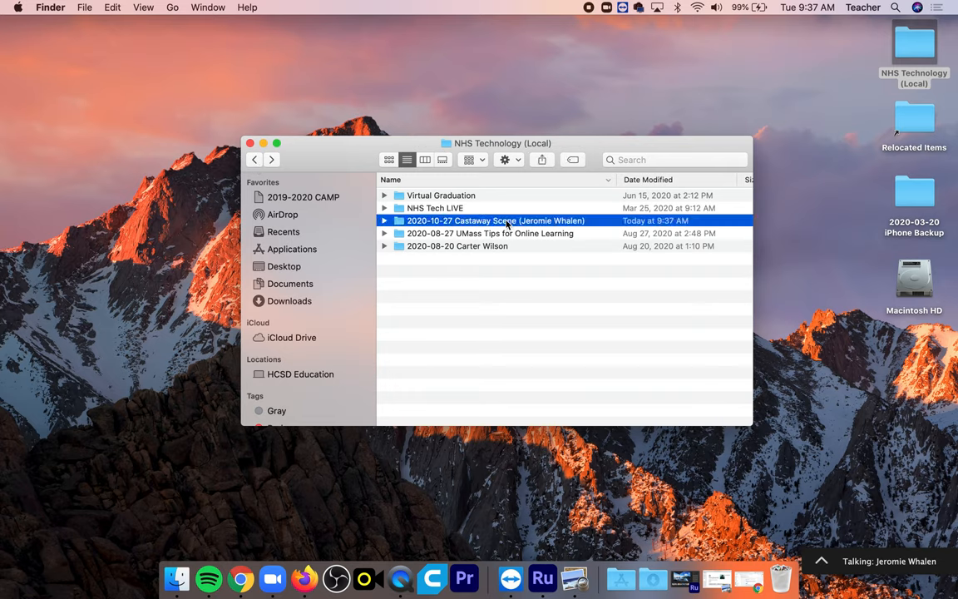
{"action": "double_click", "coordinate": [496, 219]}
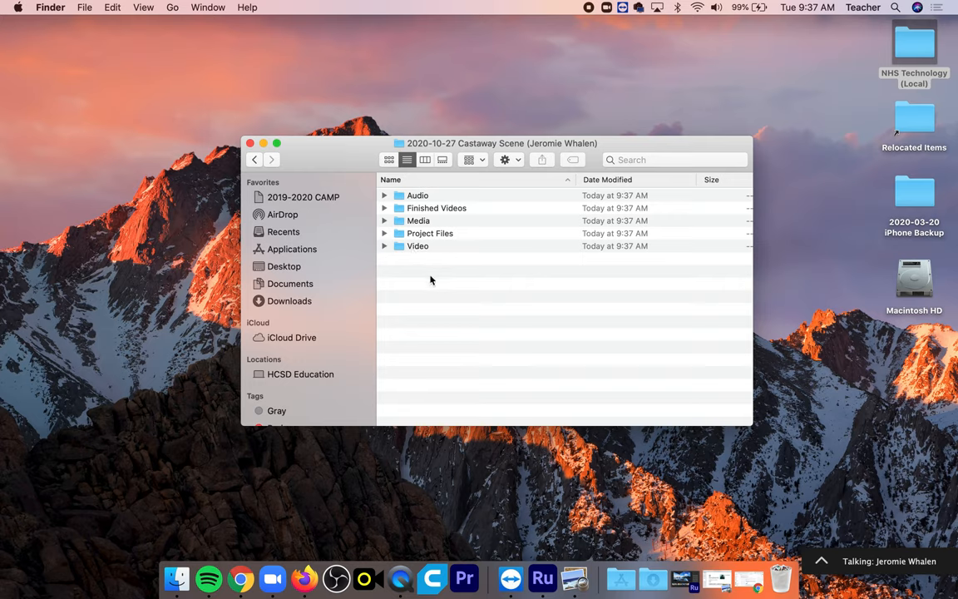
{"action": "mouse_move", "coordinate": [418, 220]}
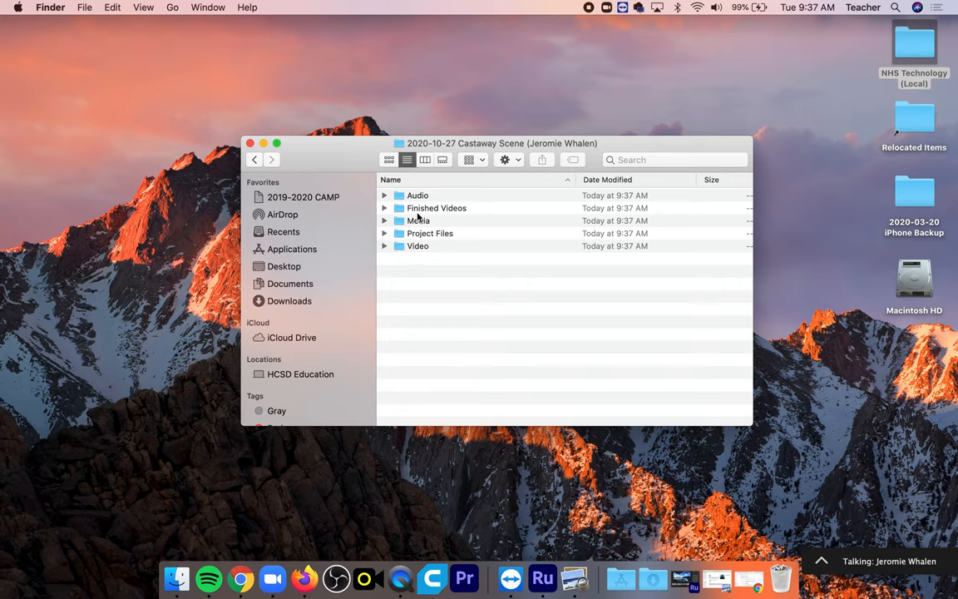
{"action": "mouse_move", "coordinate": [422, 256]}
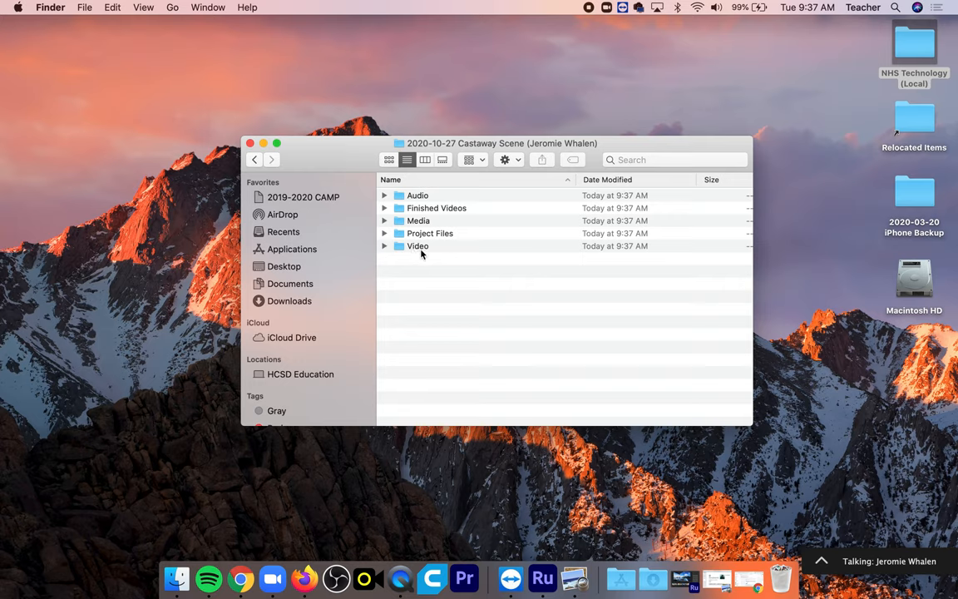